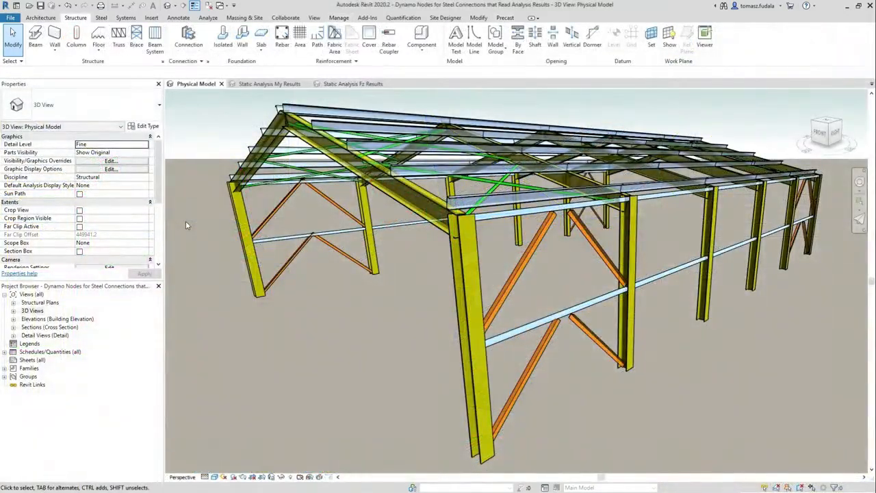
- In Static Analysis My Results, apply Results Explorer My MAX and MIN diagrams for ULS+/-
{"action": "left_click", "coordinate": [269, 83]}
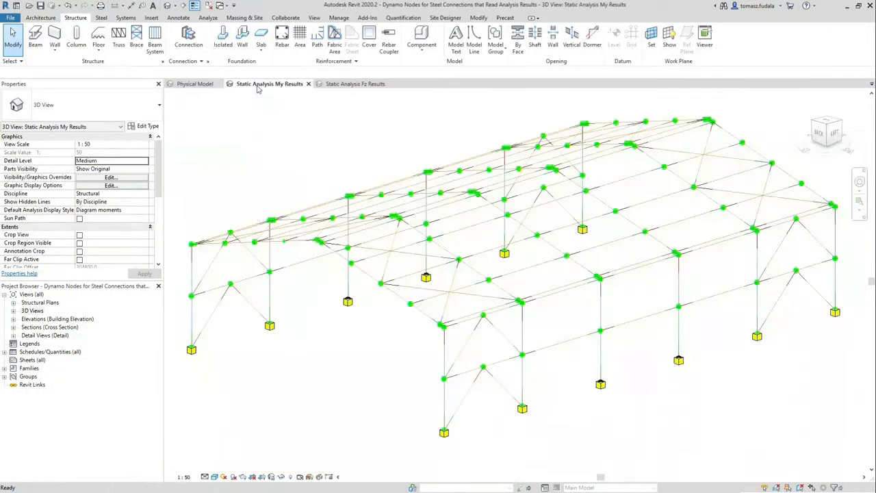
{"action": "left_click", "coordinate": [207, 17]}
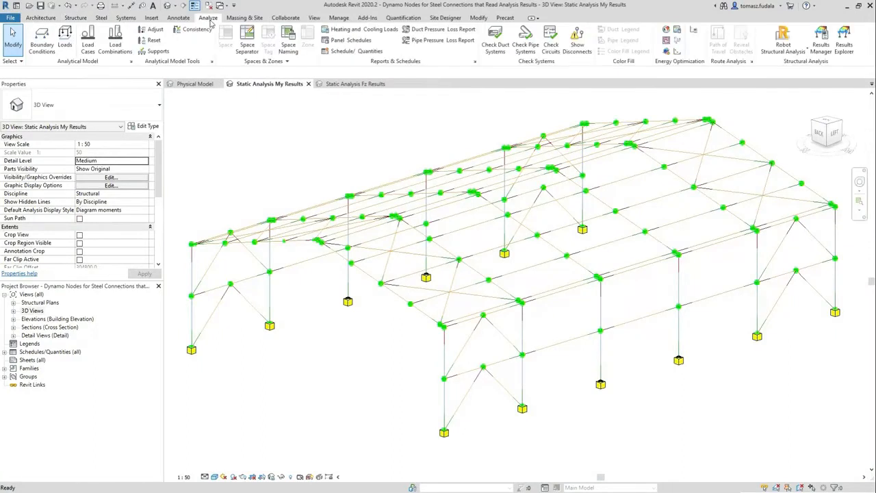
{"action": "mouse_move", "coordinate": [844, 38]}
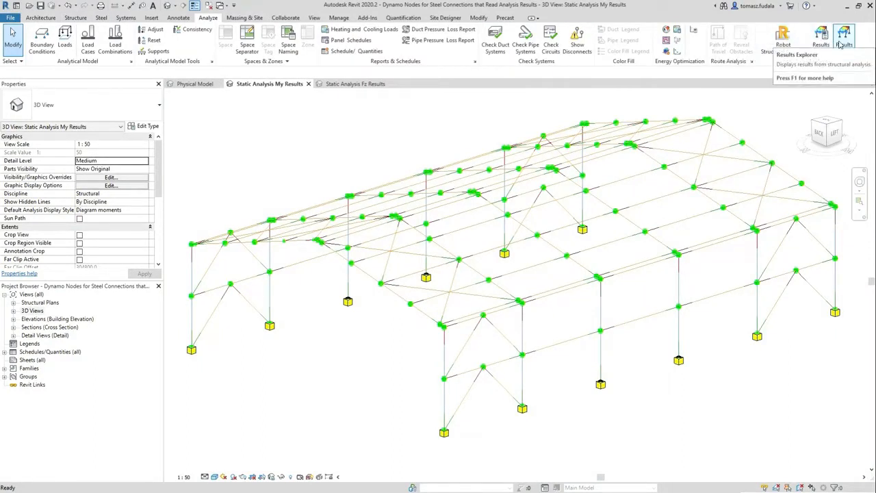
{"action": "left_click", "coordinate": [821, 39]}
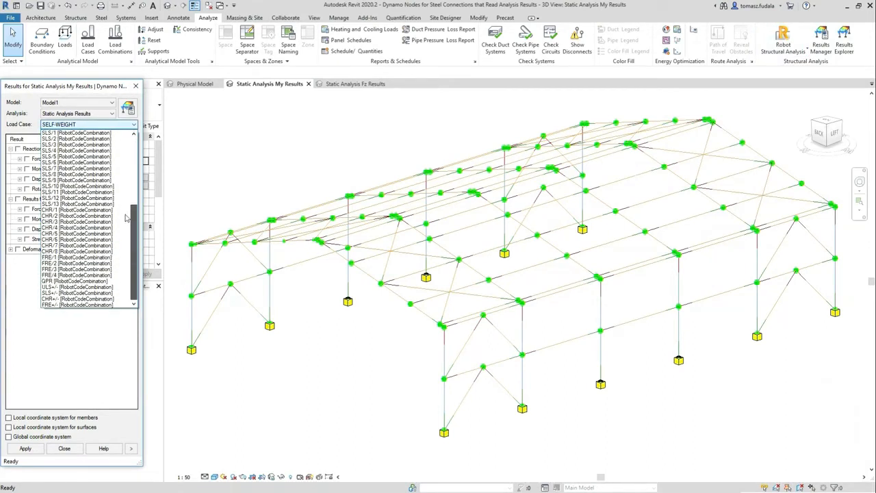
{"action": "left_click", "coordinate": [77, 293]}
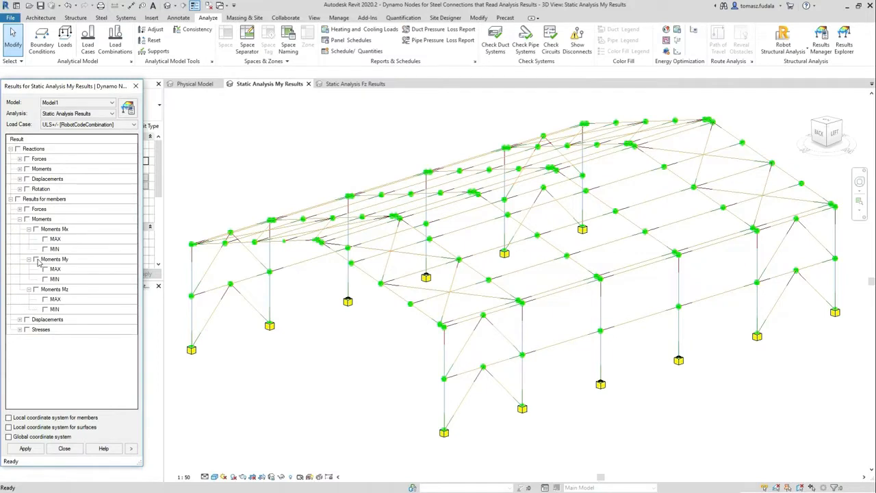
{"action": "left_click", "coordinate": [36, 259]}
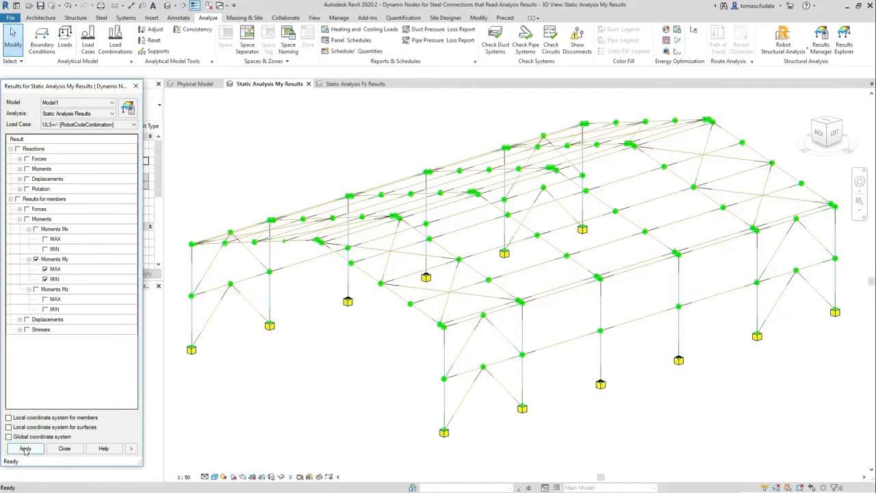
{"action": "left_click", "coordinate": [25, 448]}
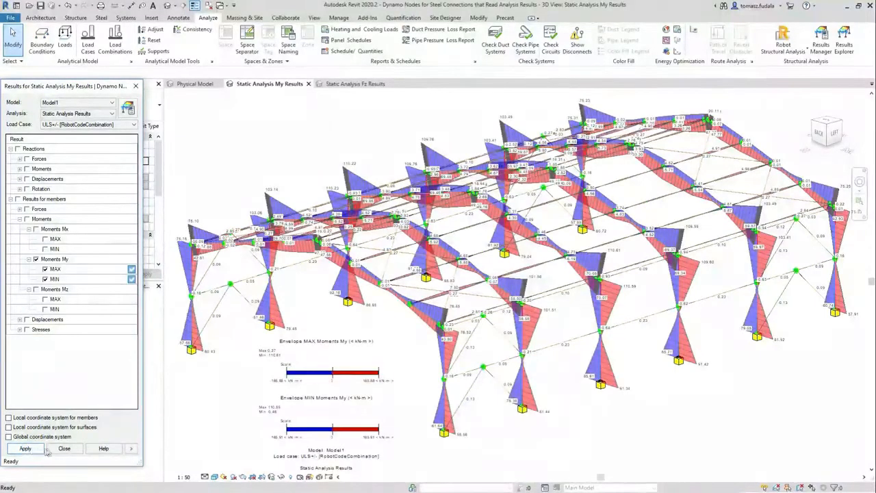
{"action": "left_click", "coordinate": [63, 449]}
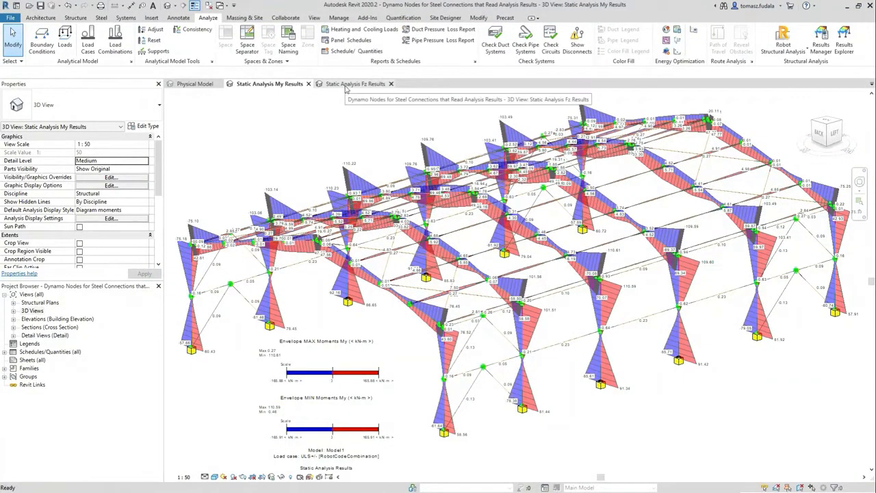
- Load Knee of Frame Bolted by Analysis Results with 126 steel elements and ULS+/- envelopes
{"action": "left_click", "coordinate": [354, 84]}
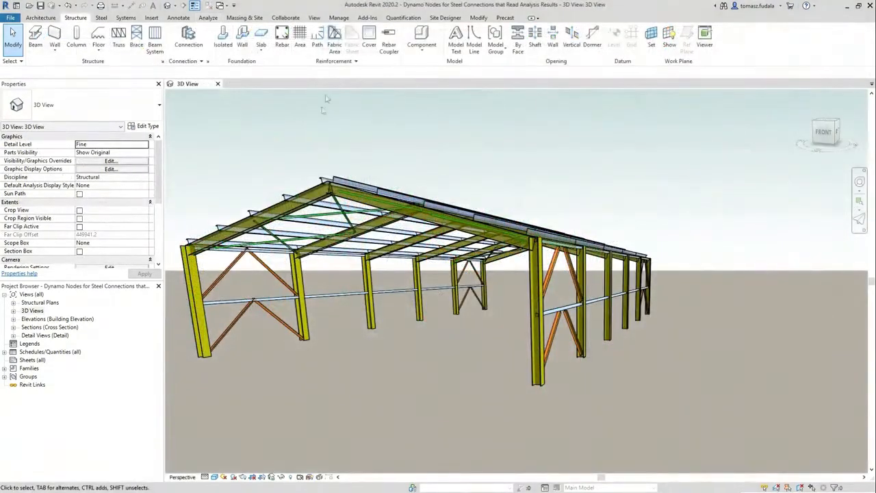
{"action": "left_click", "coordinate": [338, 17]}
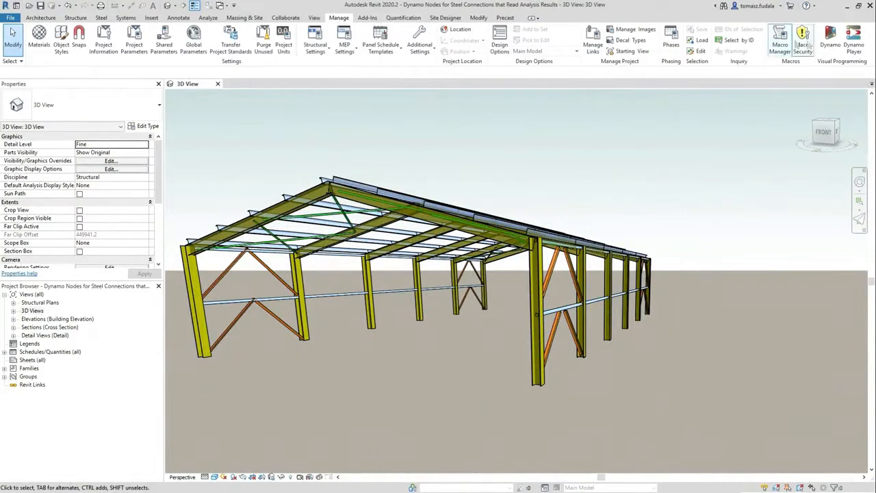
{"action": "left_click", "coordinate": [854, 40]}
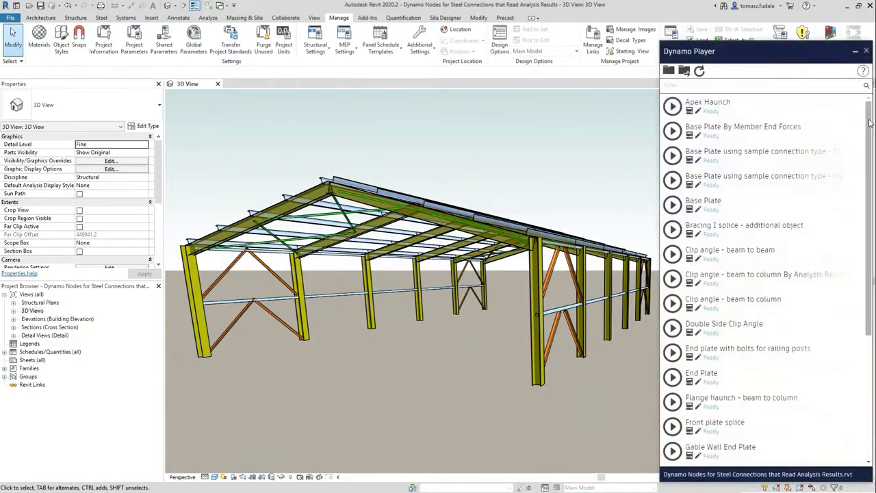
{"action": "scroll", "scroll_direction": "down", "scroll_amount": 3}
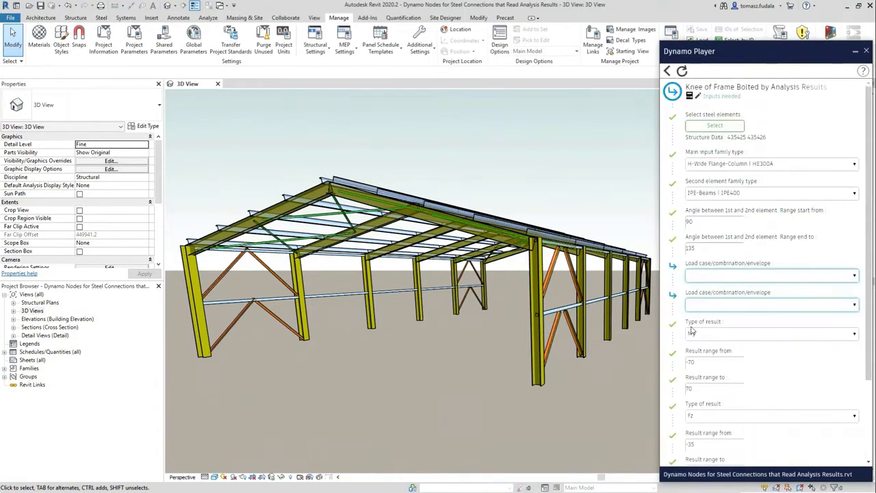
{"action": "left_click", "coordinate": [714, 125]}
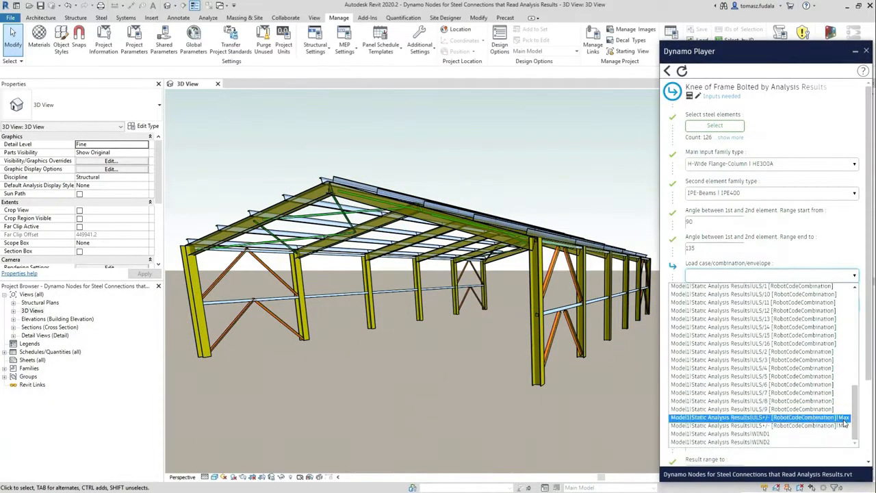
{"action": "left_click", "coordinate": [760, 417]}
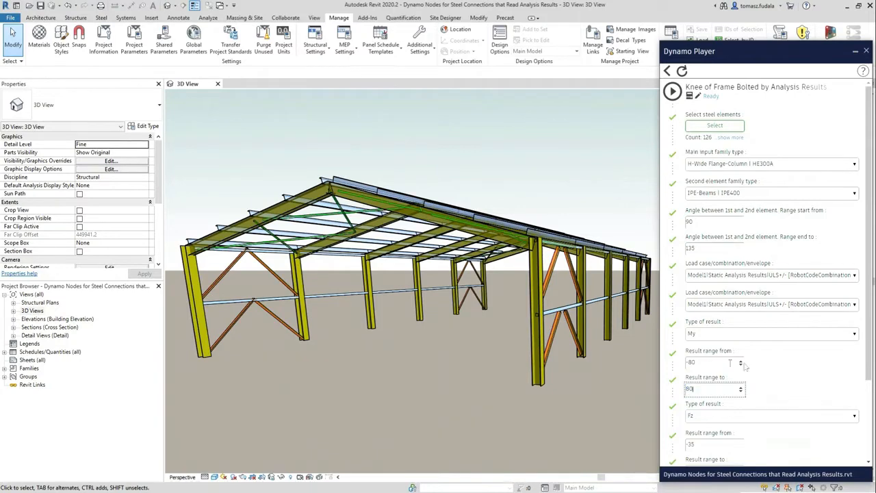
- Confirm the My range of -80 to 80 and run the knee script
{"action": "left_click", "coordinate": [854, 411]}
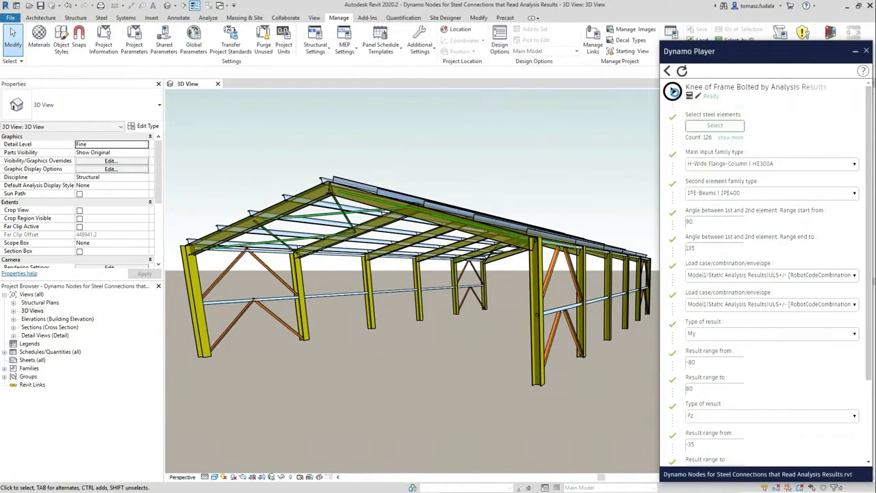
{"action": "left_click", "coordinate": [672, 91]}
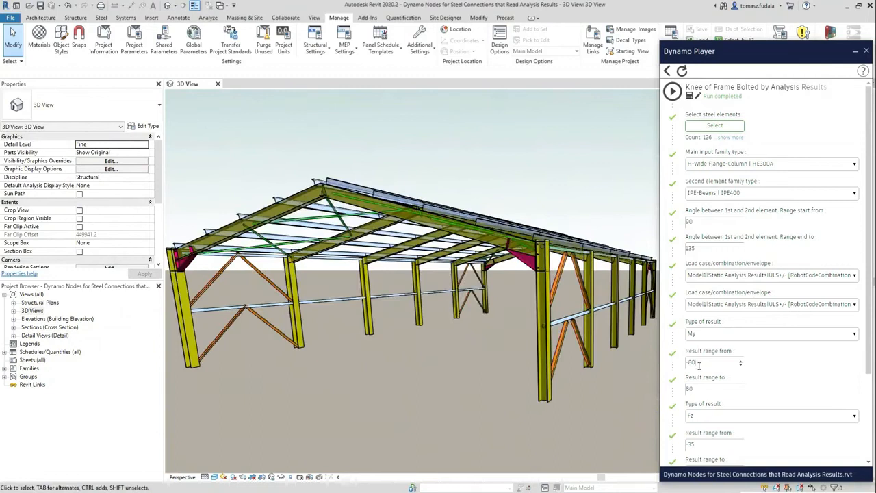
- Widen the My and Fz result ranges, entering -120 and 60
{"action": "type", "text": "-120"}
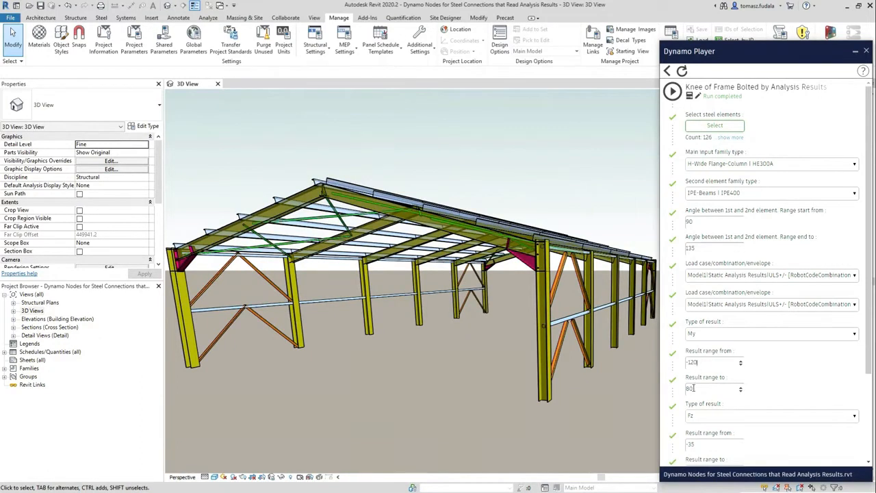
{"action": "scroll", "scroll_direction": "down", "scroll_amount": 3}
{"action": "type", "text": "-"}
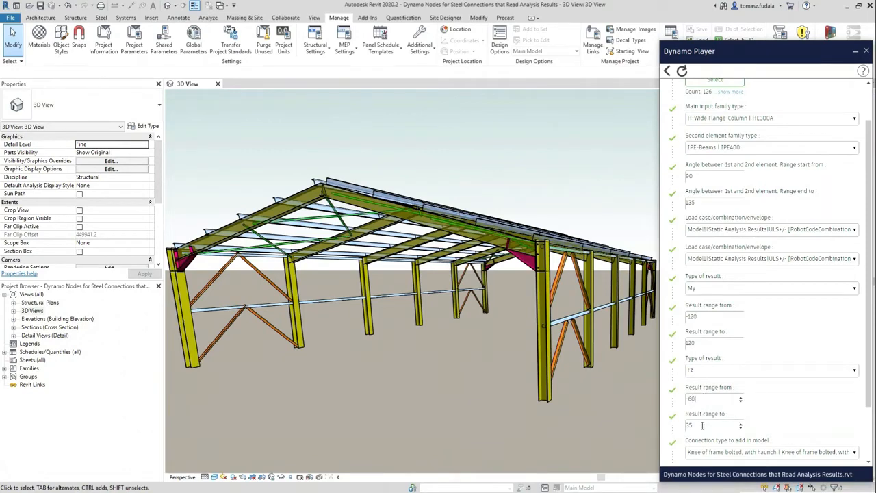
{"action": "type", "text": "60"}
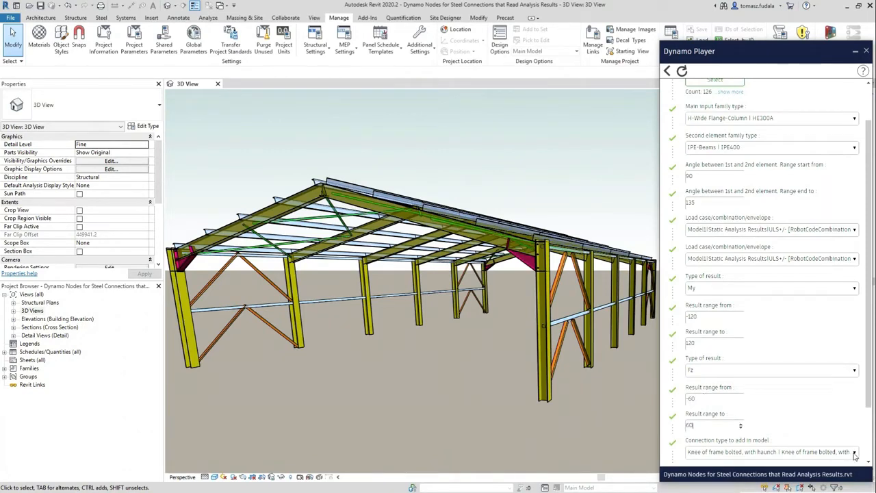
- Add Knee of frame bolted with haunch Type2, rerun, and show the Physical + Analytical view
{"action": "left_click", "coordinate": [854, 451]}
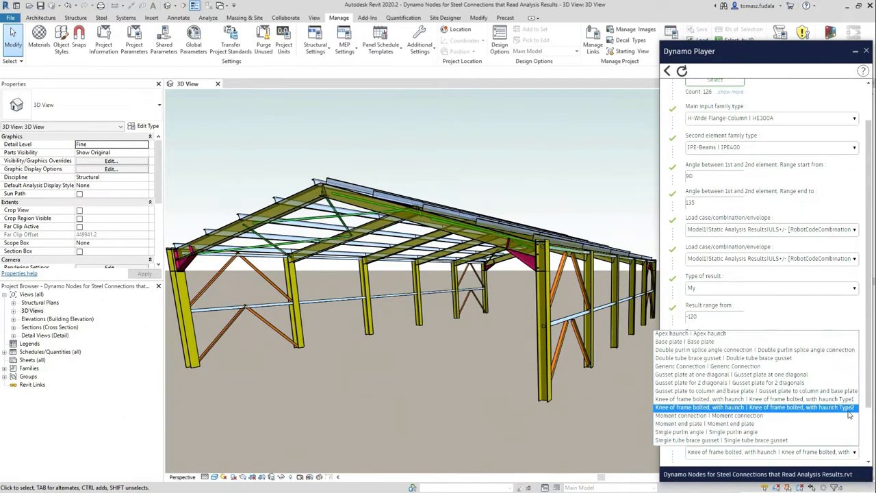
{"action": "left_click", "coordinate": [754, 406]}
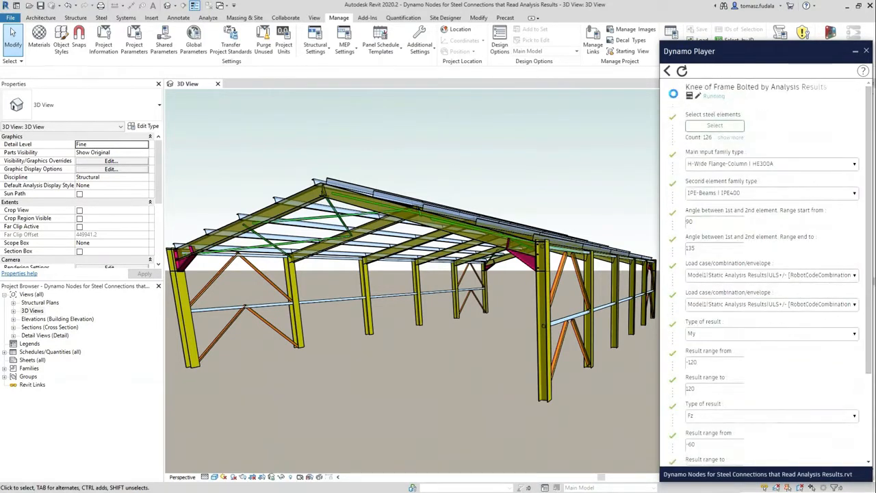
{"action": "left_click", "coordinate": [673, 91]}
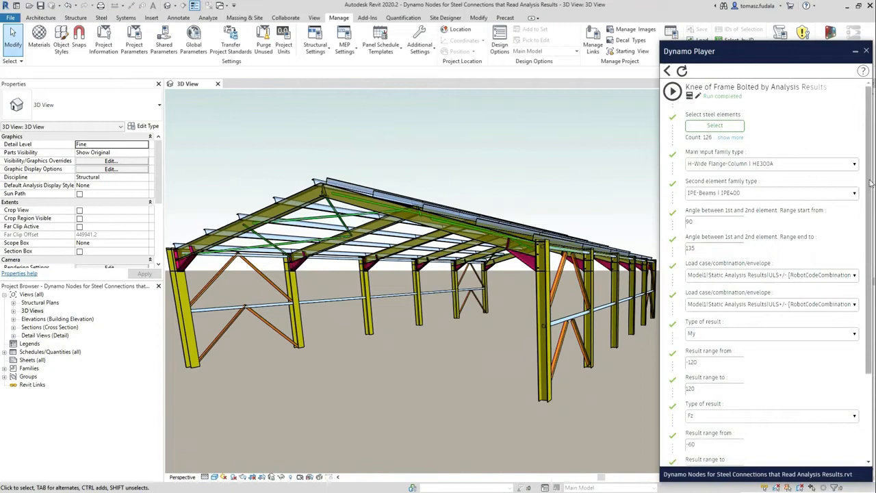
{"action": "scroll", "scroll_direction": "down", "scroll_amount": 3}
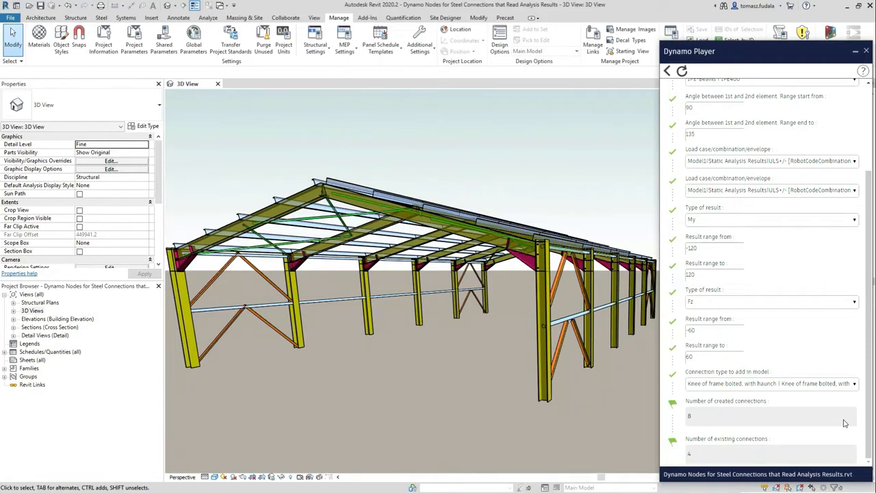
{"action": "left_click", "coordinate": [866, 50]}
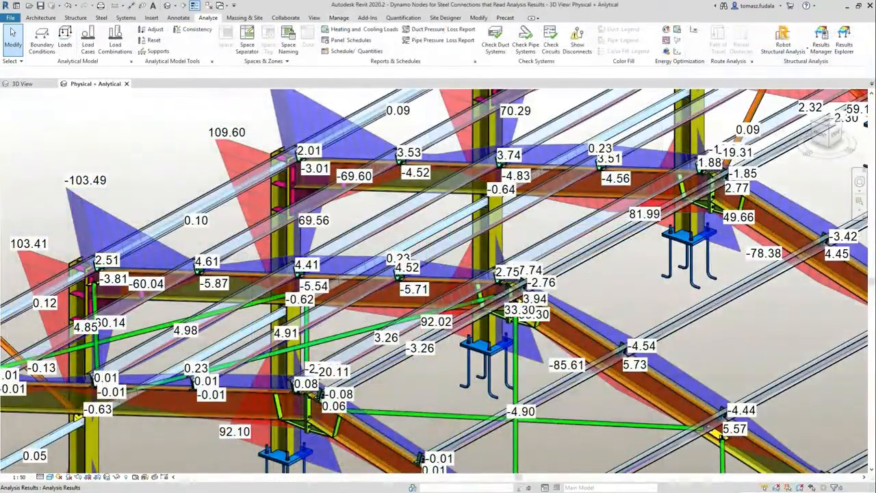
- Close this model and open the Portal Frame project in its 3D View
{"action": "left_click", "coordinate": [76, 17]}
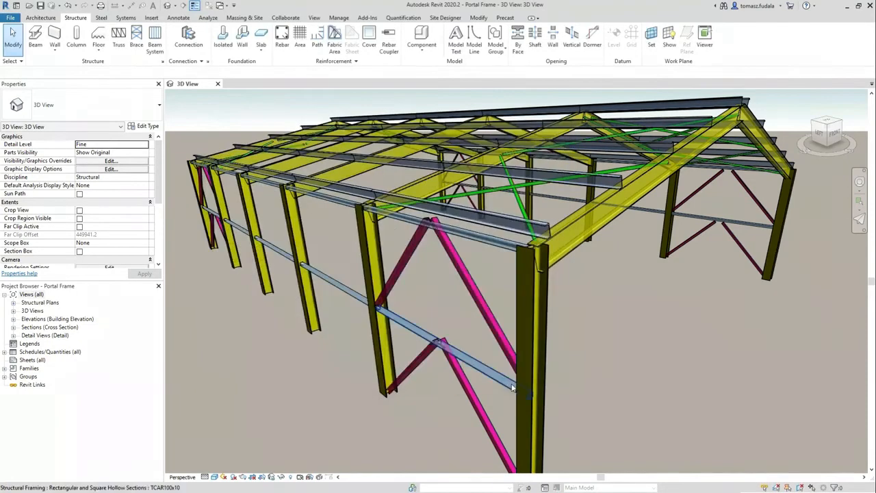
- Run !Load Steel Connections from Library using Steel-Connection-Library.rvt as the source
{"action": "left_click", "coordinate": [339, 17]}
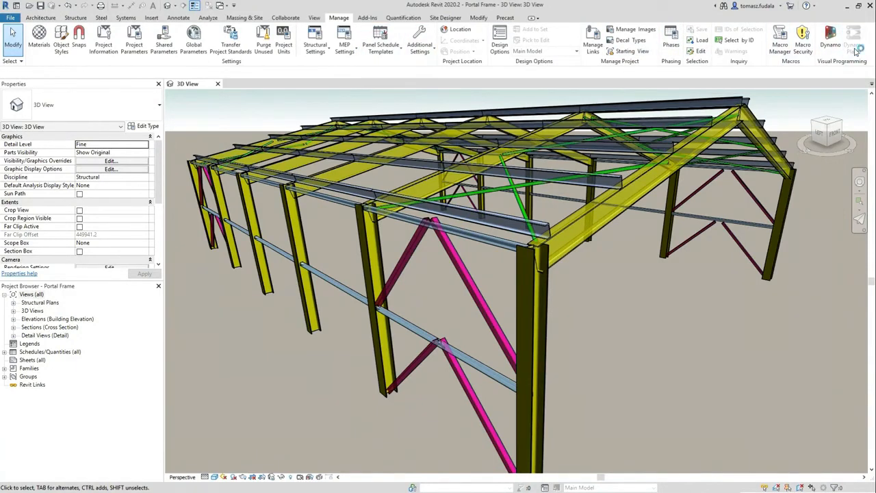
{"action": "left_click", "coordinate": [854, 34]}
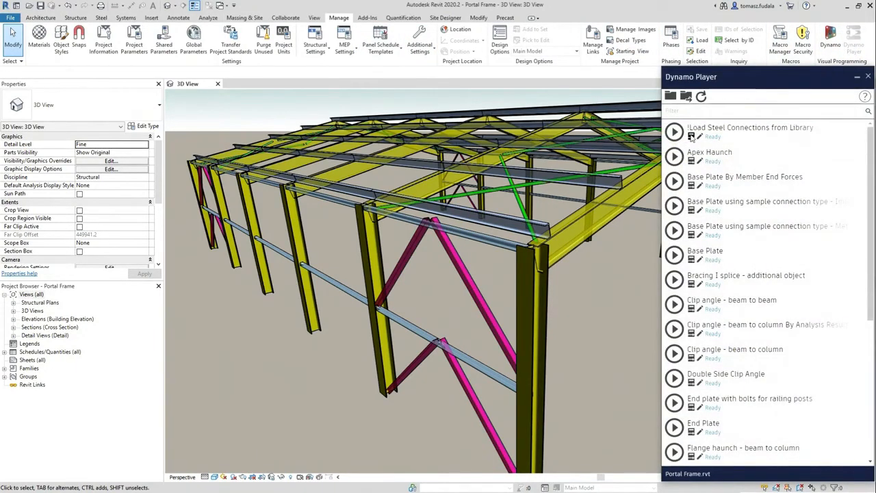
{"action": "left_click", "coordinate": [699, 122]}
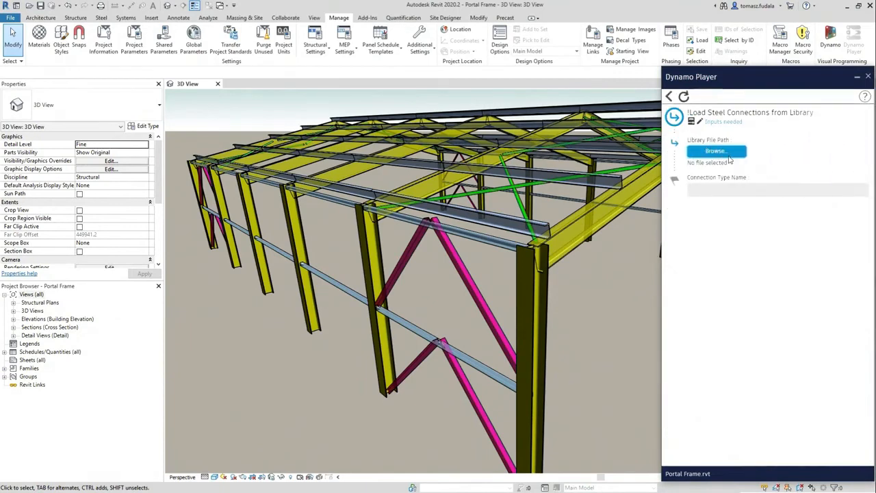
{"action": "left_click", "coordinate": [715, 151]}
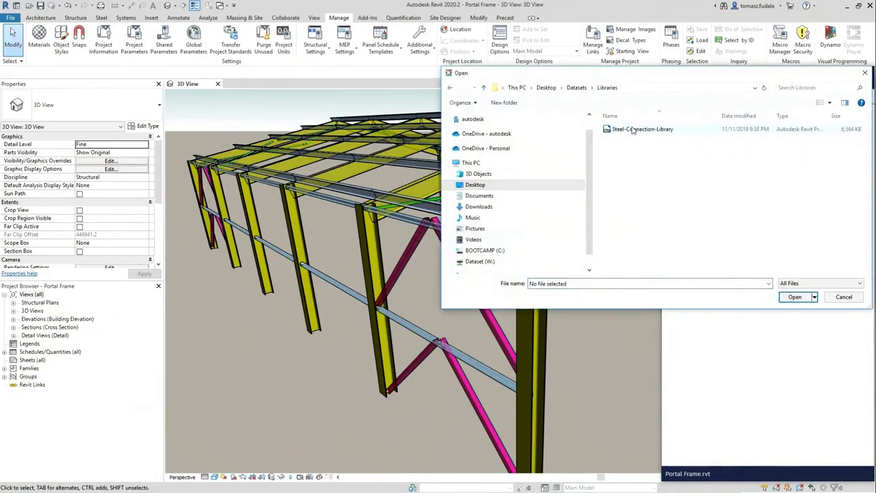
{"action": "left_click", "coordinate": [642, 129]}
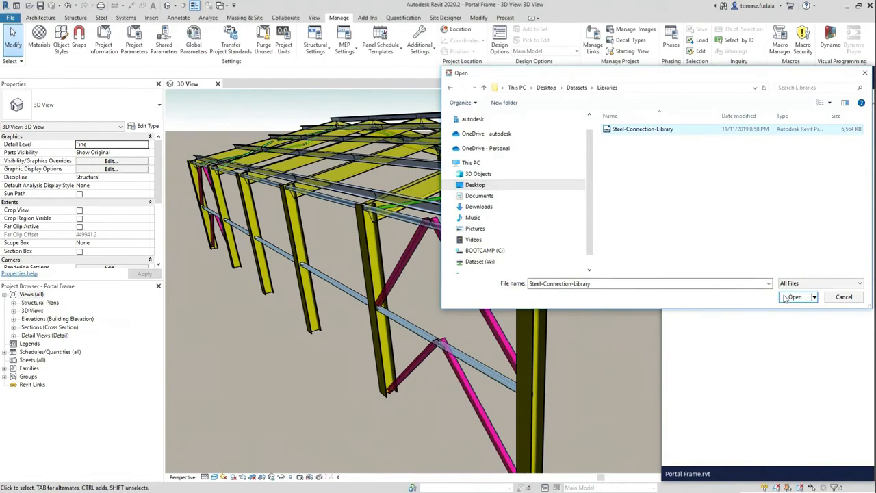
{"action": "left_click", "coordinate": [794, 297]}
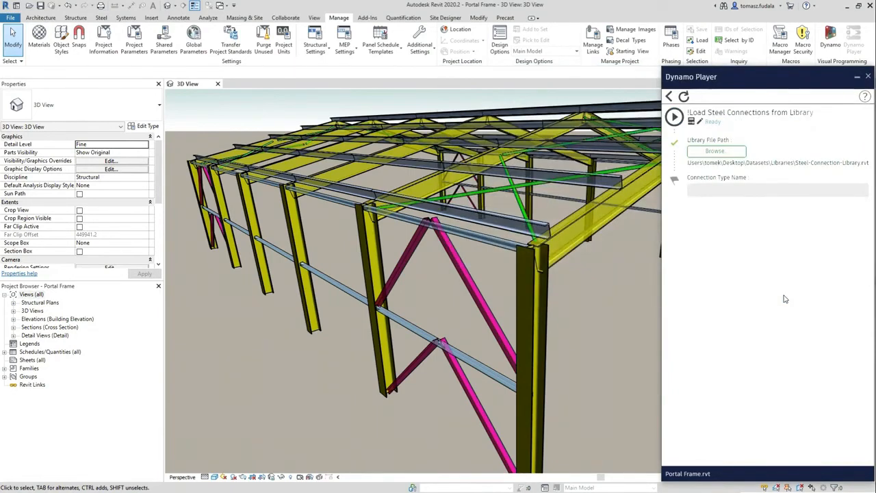
{"action": "left_click", "coordinate": [674, 117]}
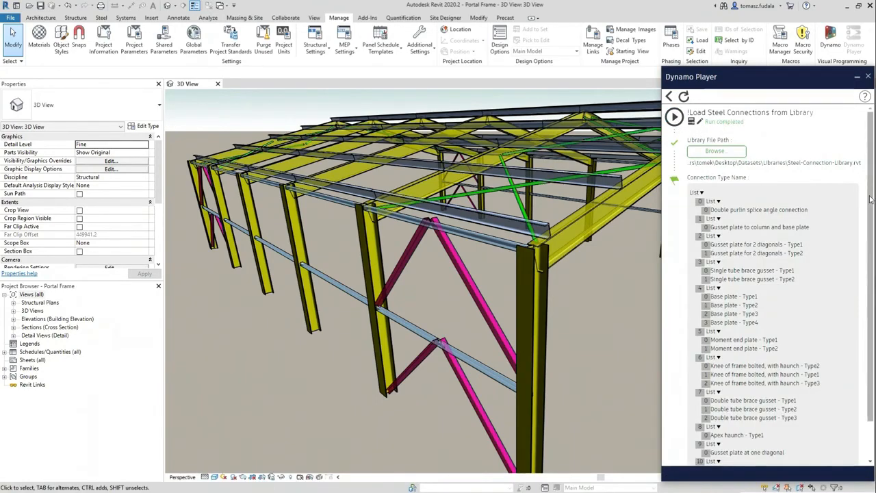
{"action": "scroll", "scroll_direction": "down", "scroll_amount": 3}
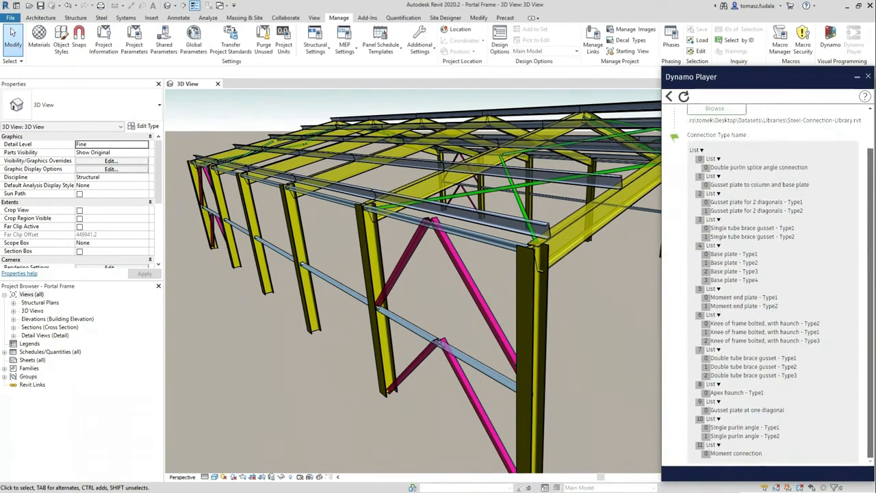